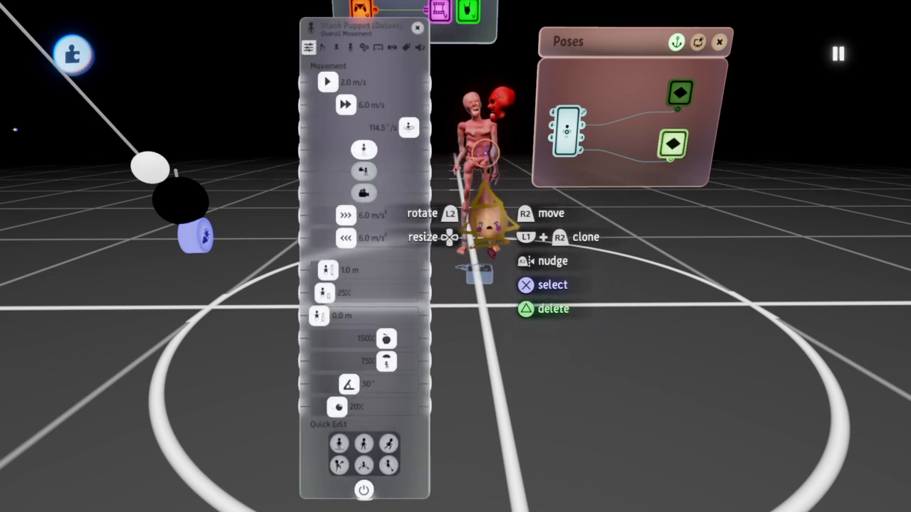
Open the controller sensor's Camera Properties tab next to the puppet's logic, jump animation and poses chips.
click(417, 27)
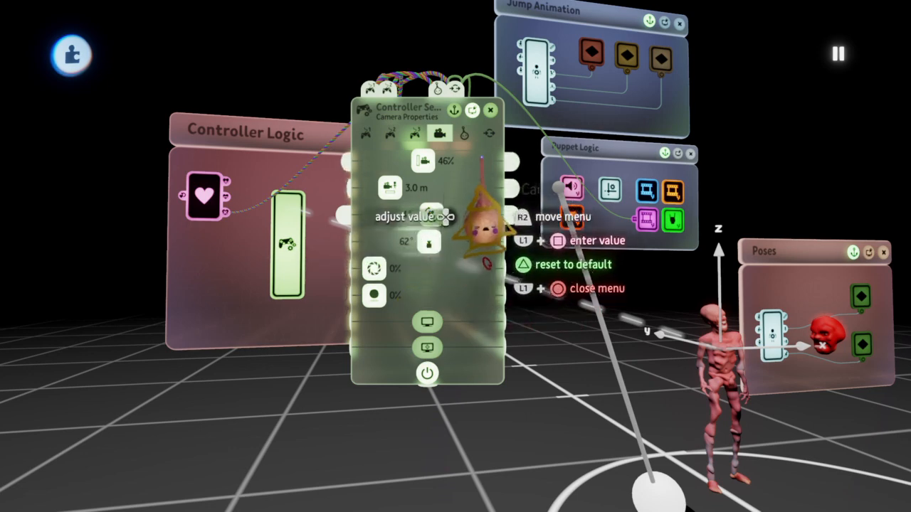
click(463, 133)
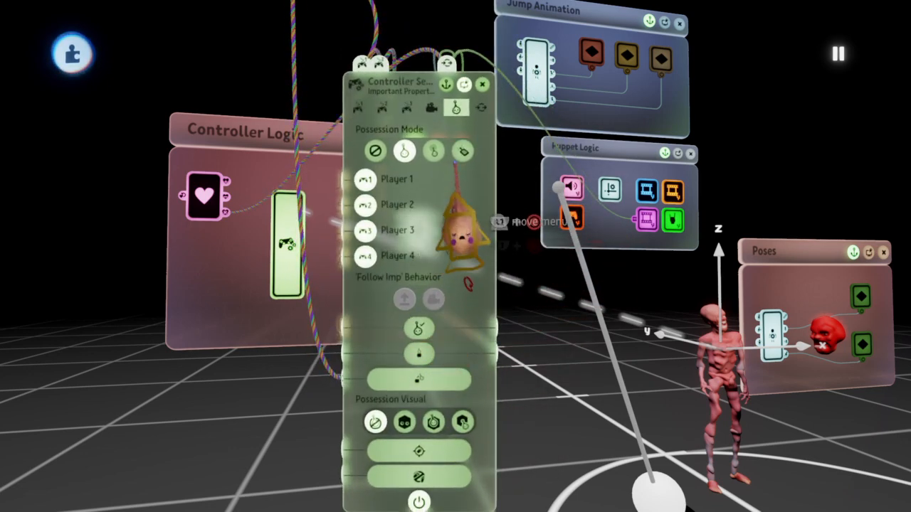
click(480, 108)
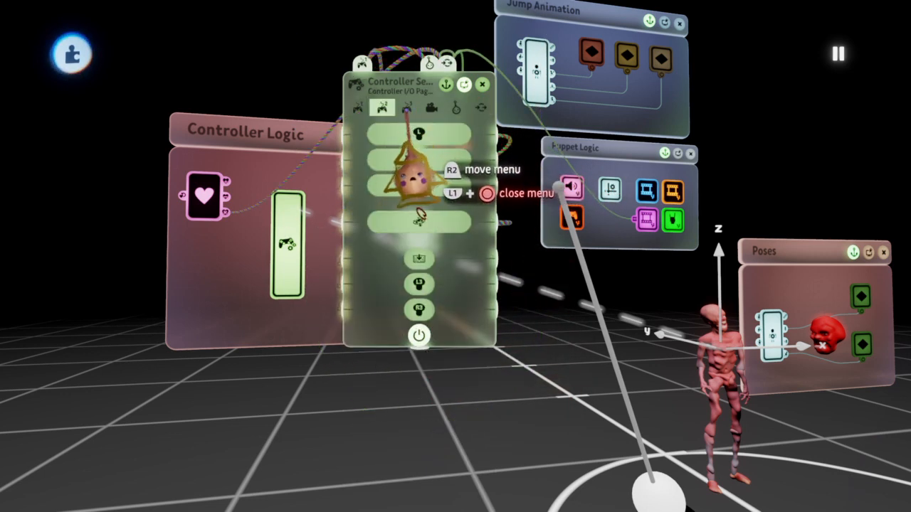
click(430, 107)
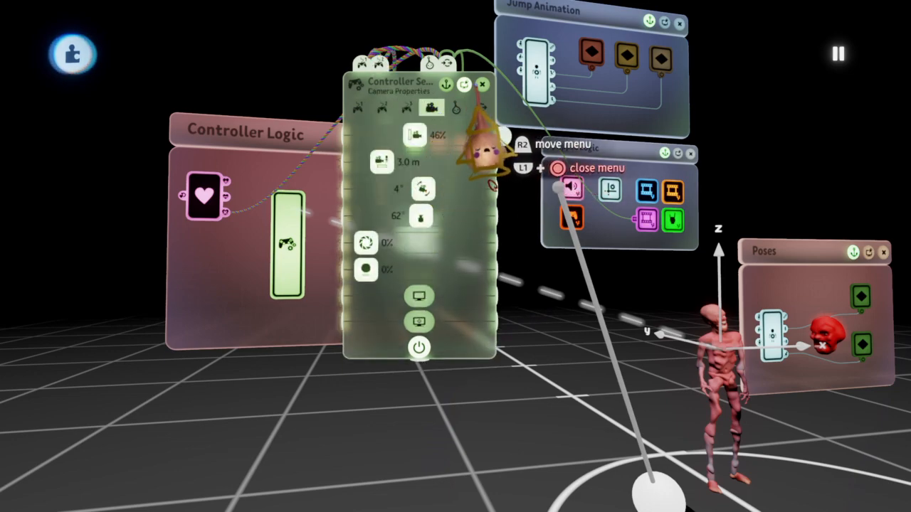